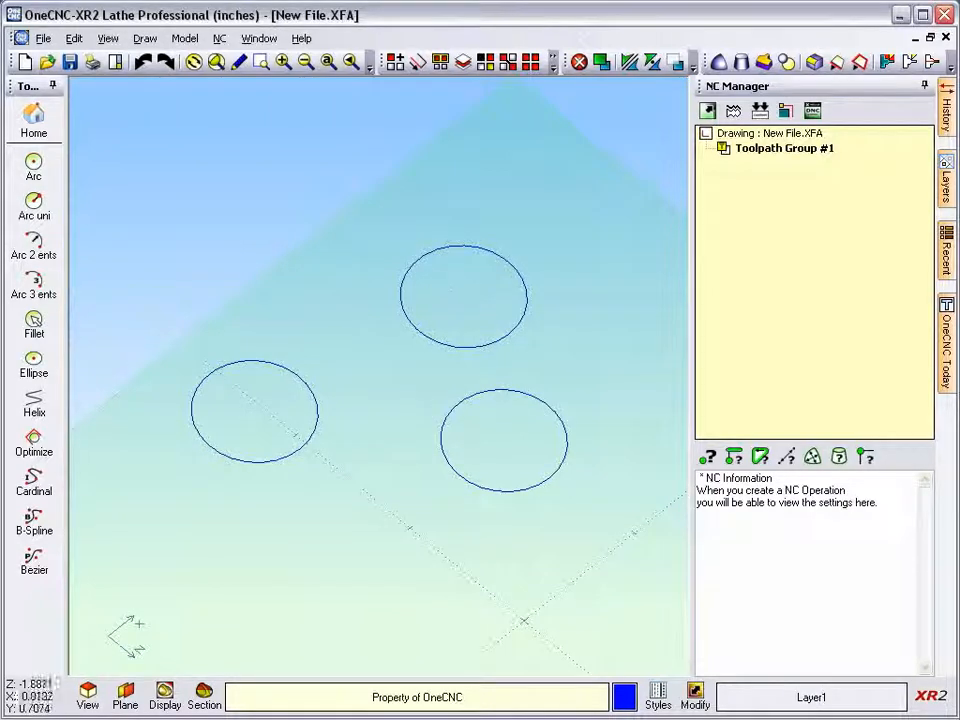
pyautogui.moveTo(235, 368)
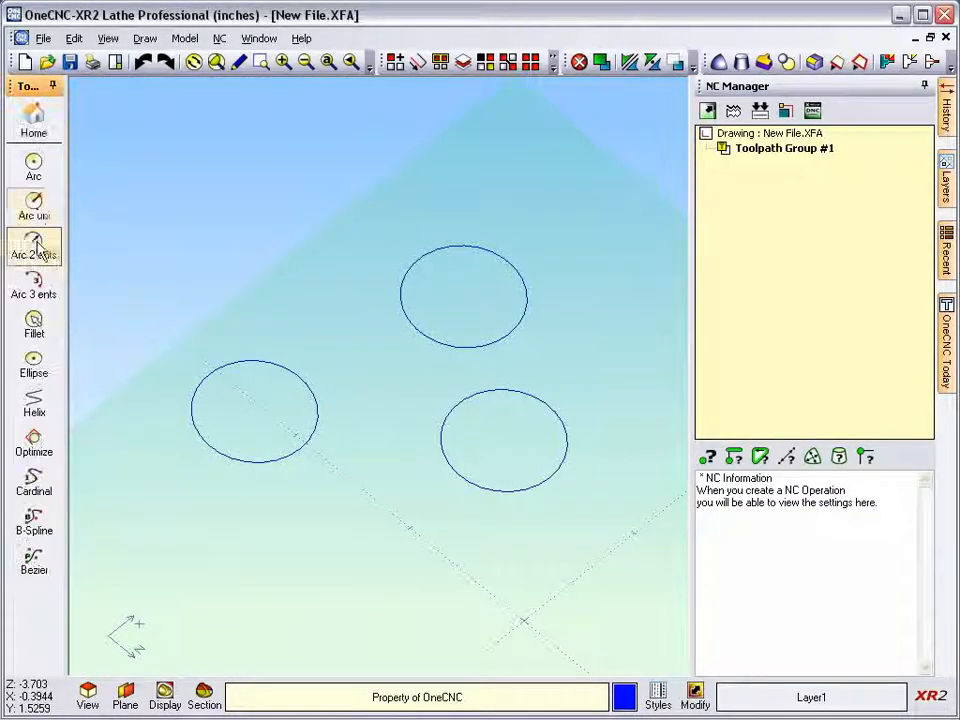
# Step: Fillet the top and left circles in XR2 at radius 2 with Trim None
pyautogui.click(33, 325)
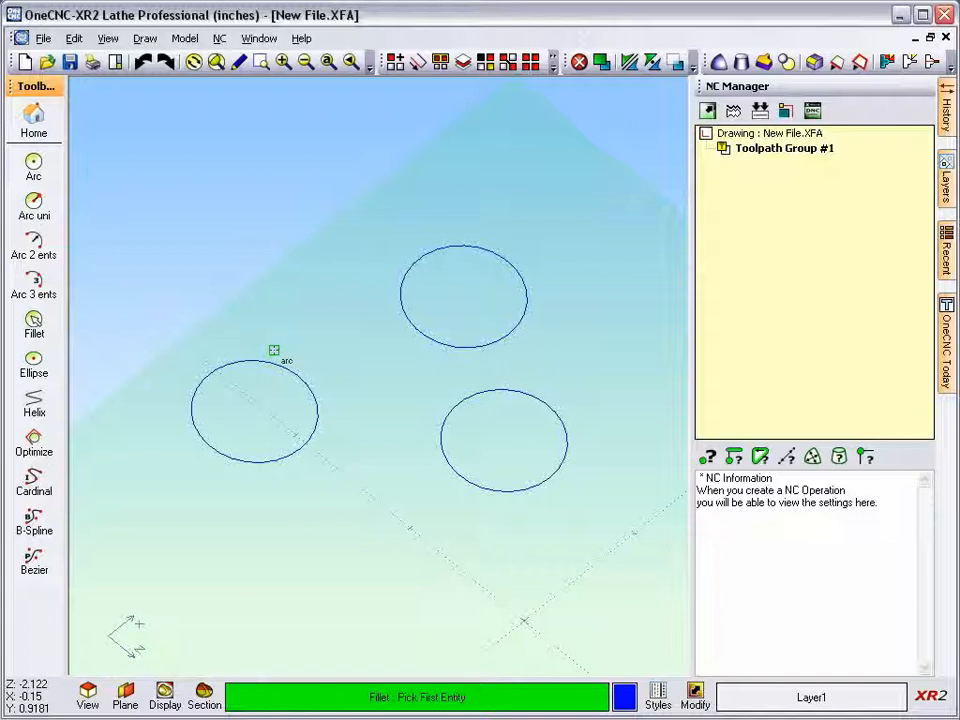
pyautogui.moveTo(305, 340)
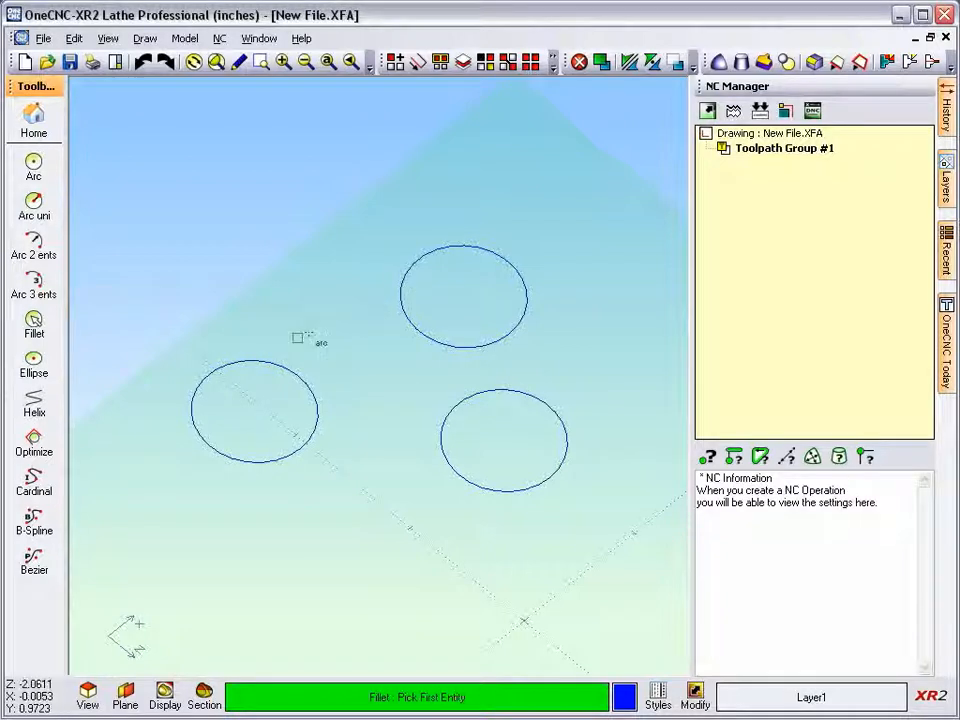
pyautogui.moveTo(215, 372)
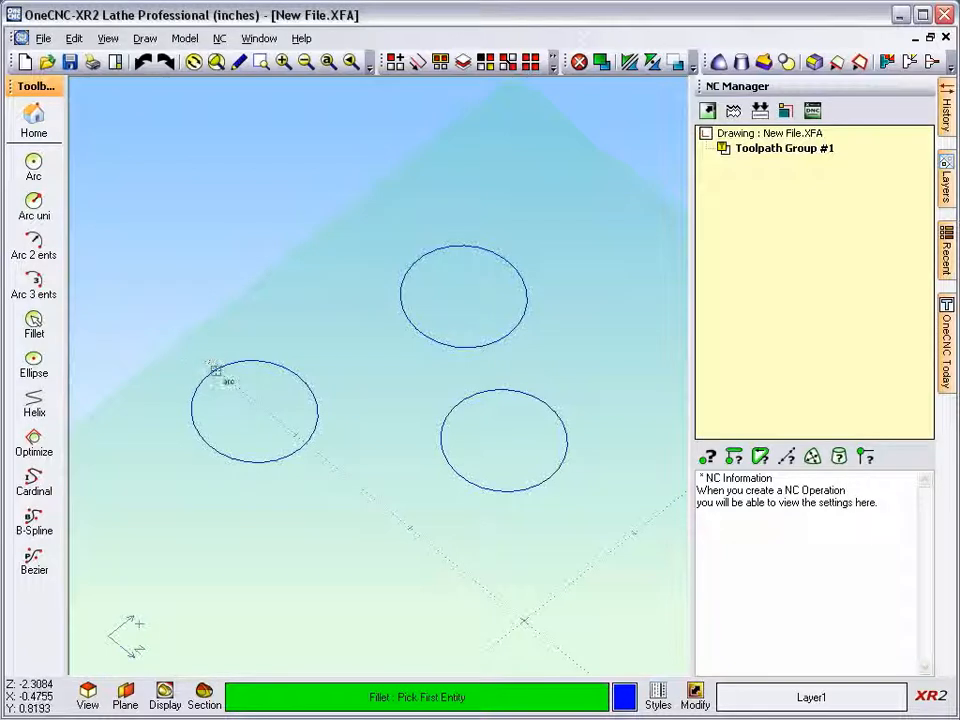
pyautogui.moveTo(418, 268)
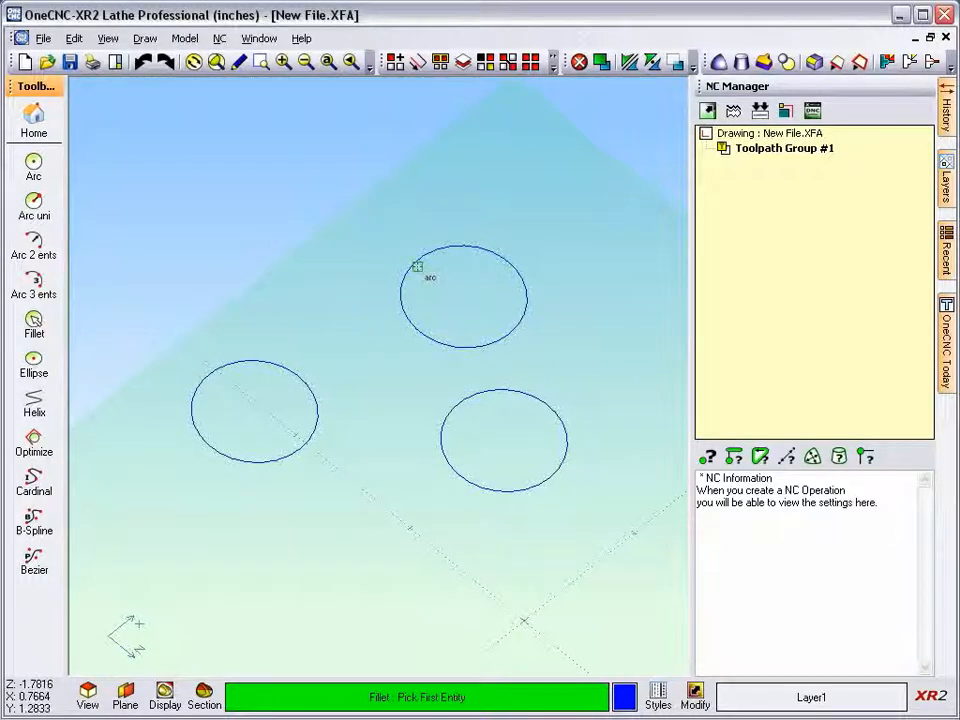
pyautogui.moveTo(425, 253)
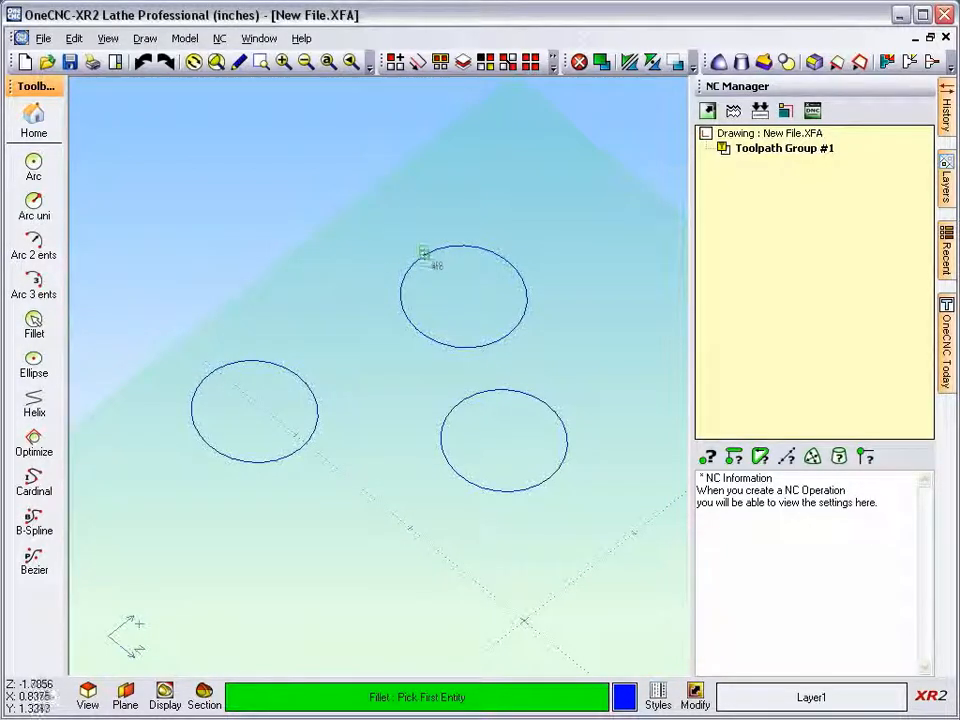
pyautogui.click(463, 296)
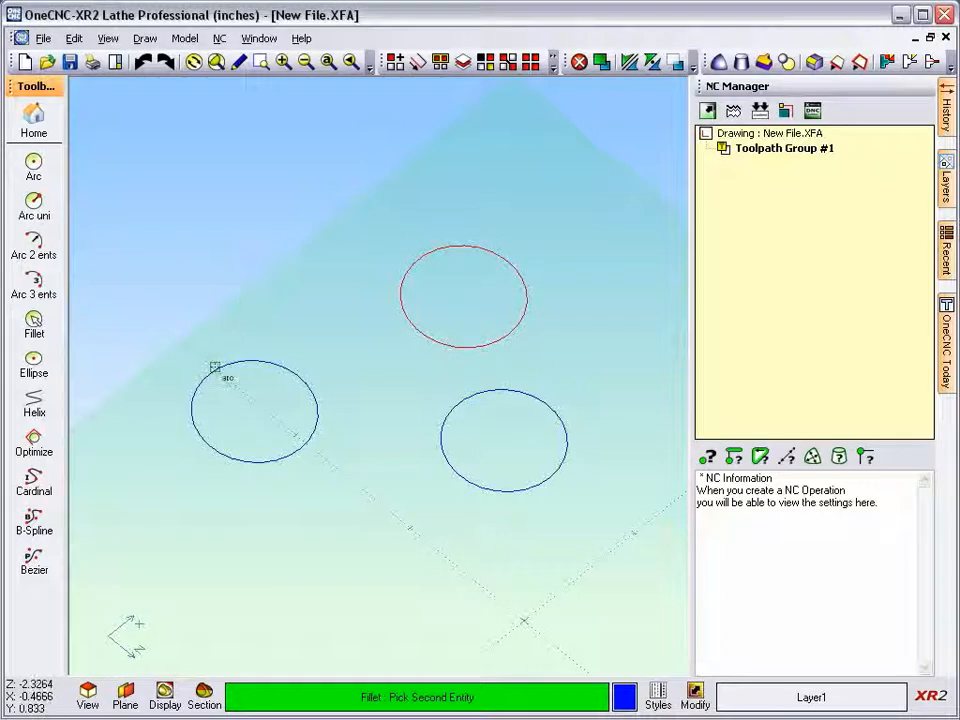
pyautogui.click(255, 410)
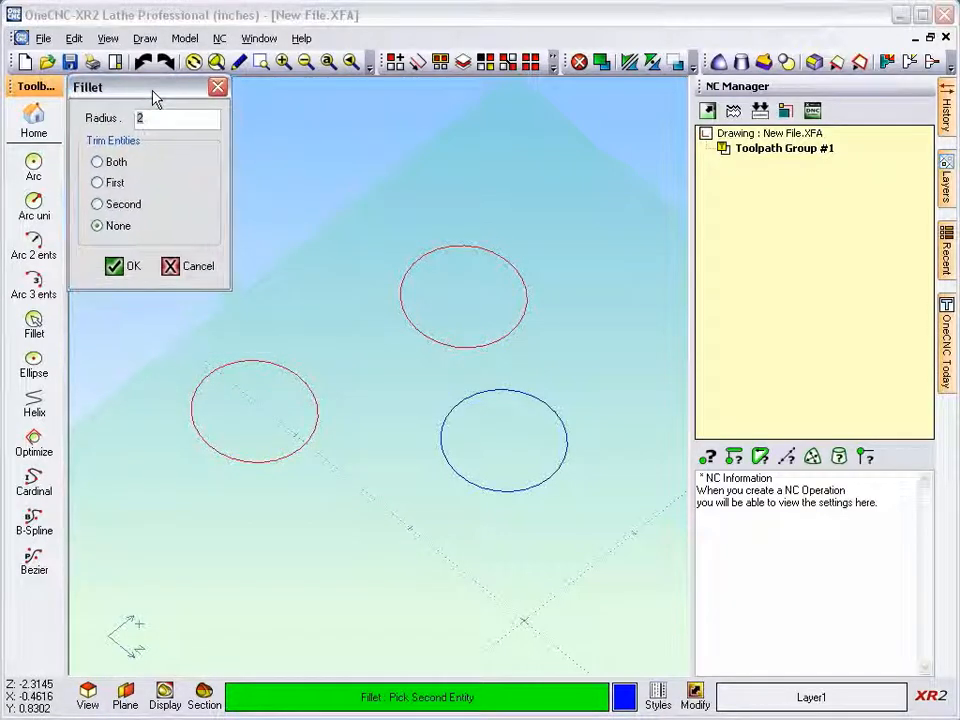
pyautogui.click(124, 266)
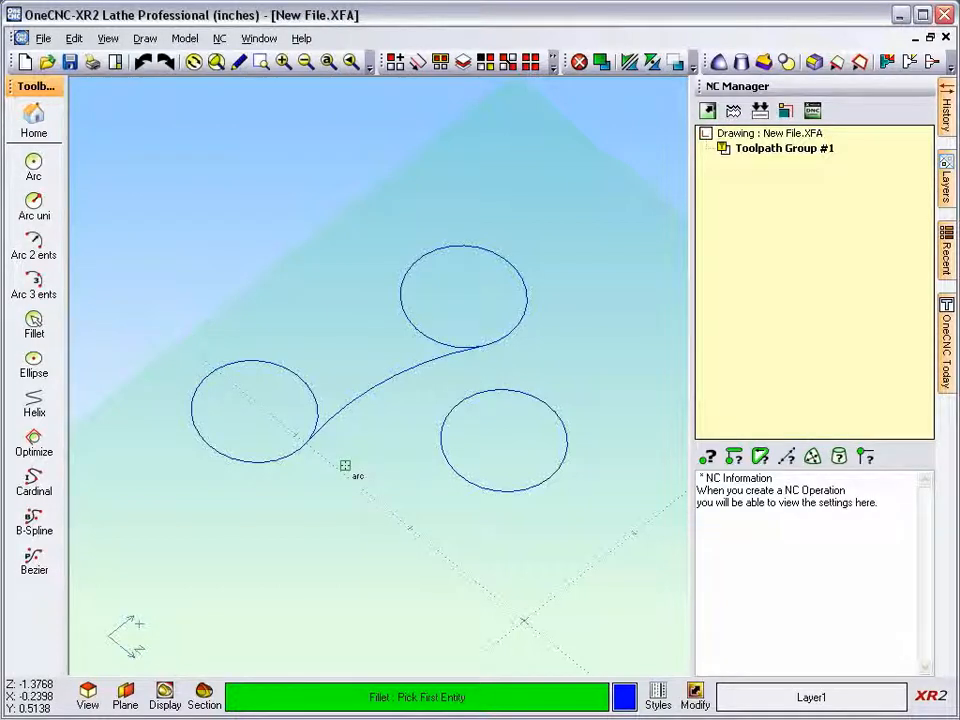
pyautogui.moveTo(193, 346)
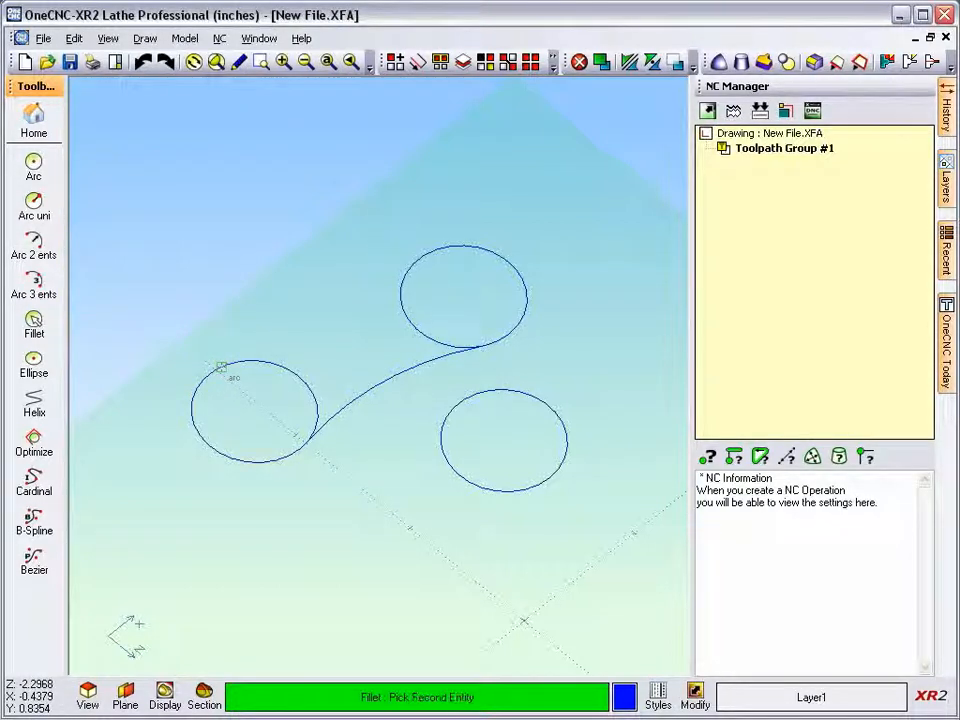
# Step: Add a second radius 2 fillet between the left and top circles on their opposite side
pyautogui.click(255, 412)
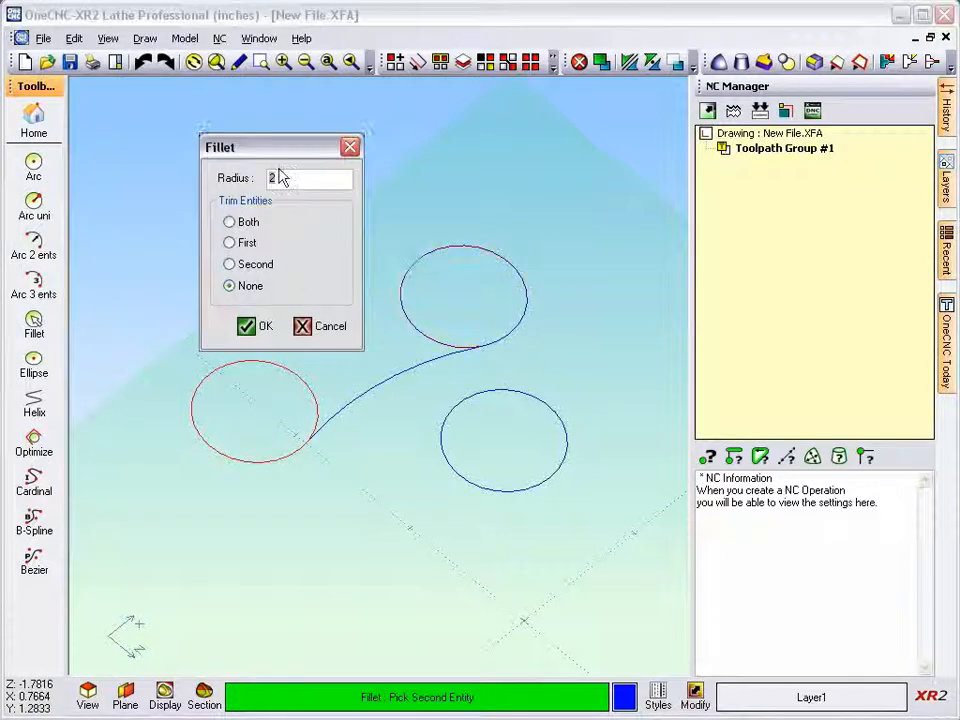
pyautogui.click(257, 326)
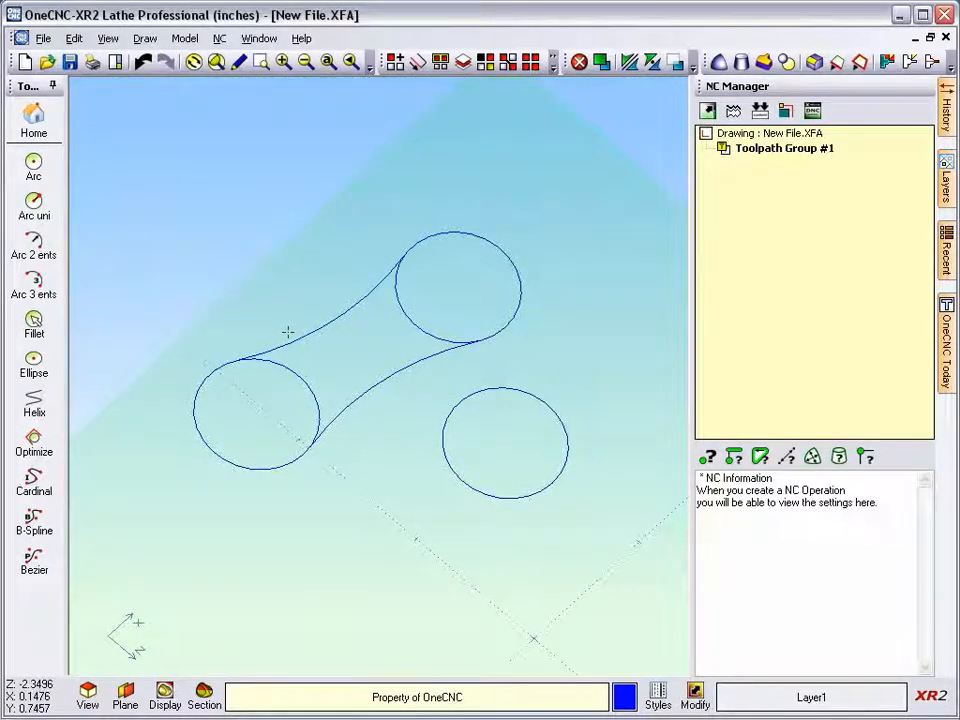
pyautogui.moveTo(428, 282)
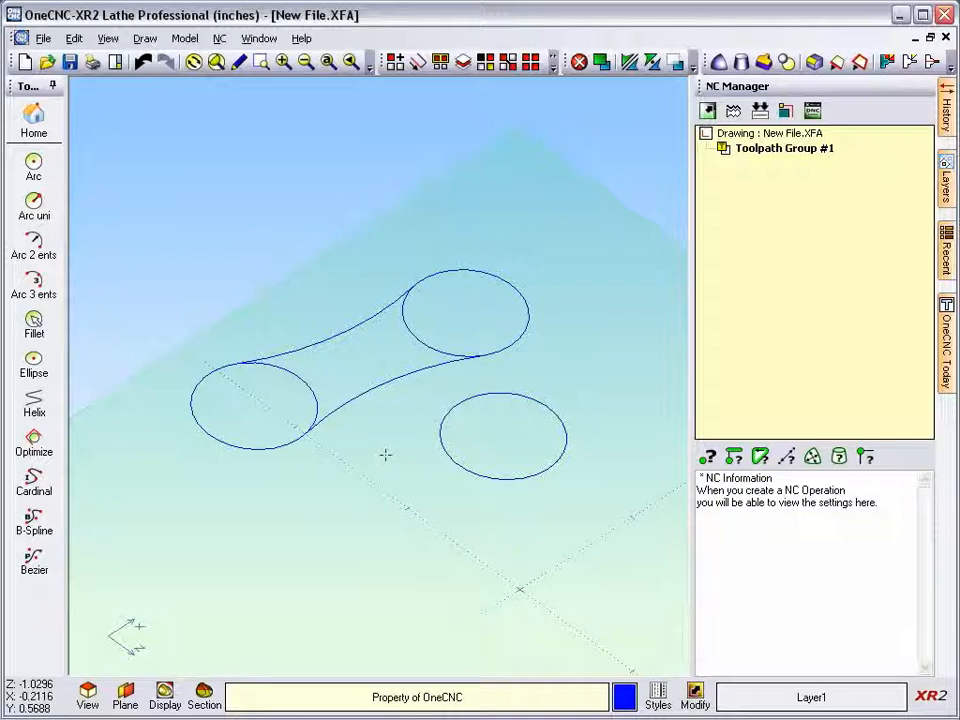
pyautogui.moveTo(420, 368)
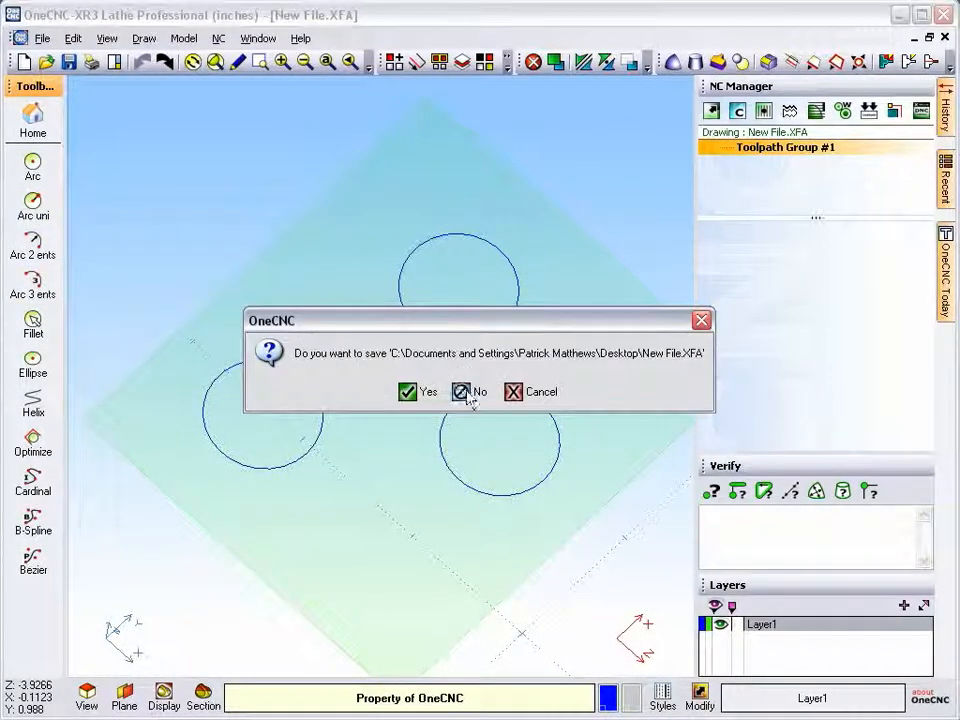
# Step: Decline saving, then fillet the top circle to the left and right circles at radius 2
pyautogui.click(467, 391)
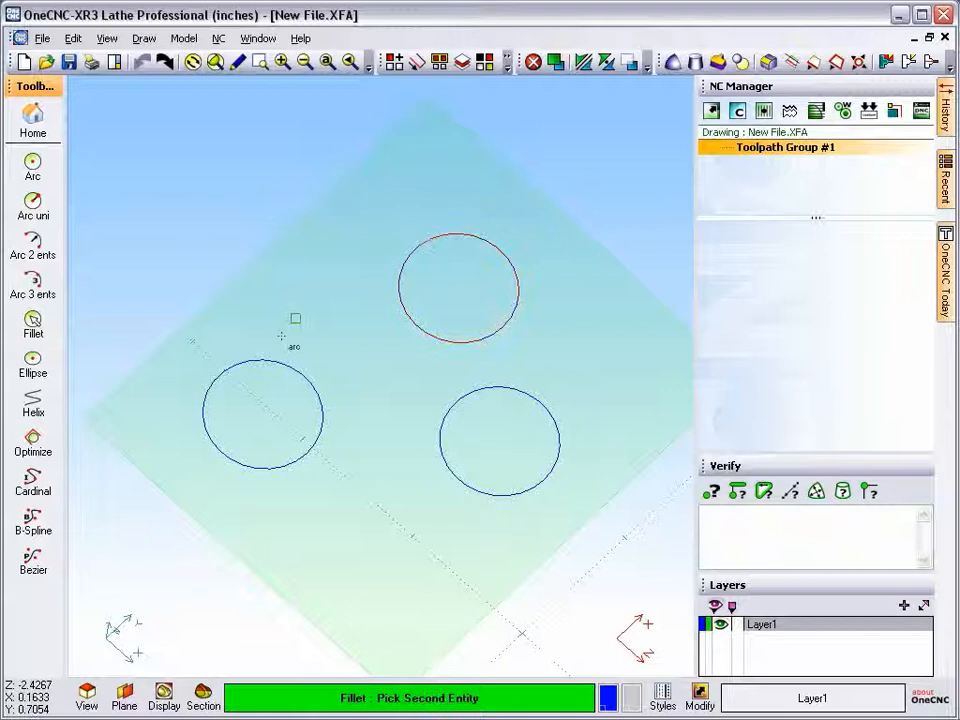
pyautogui.moveTo(298, 457)
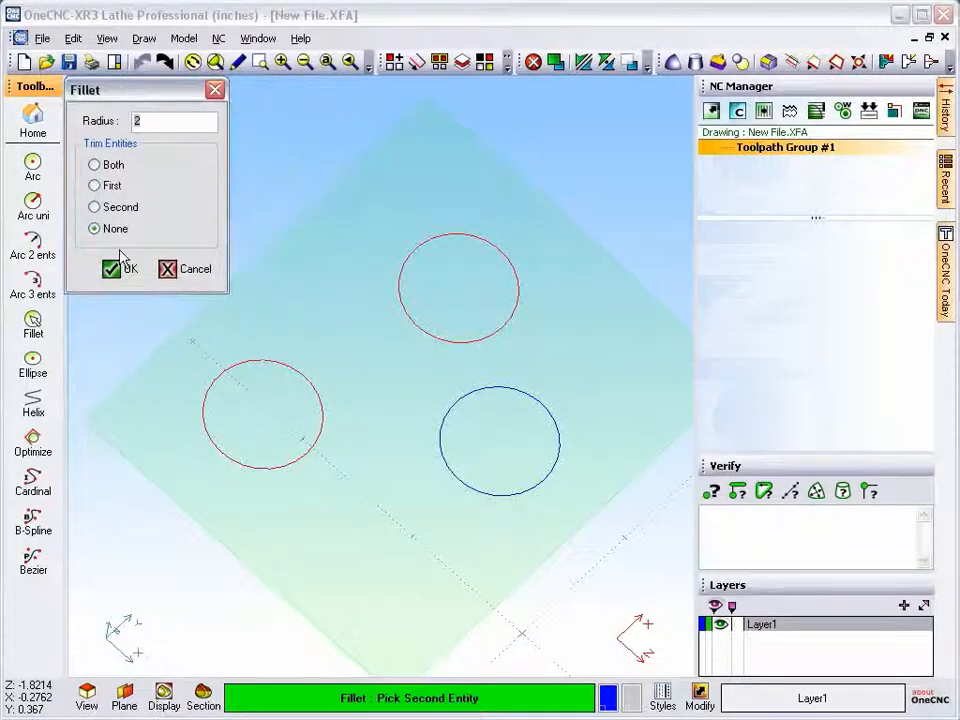
pyautogui.click(121, 268)
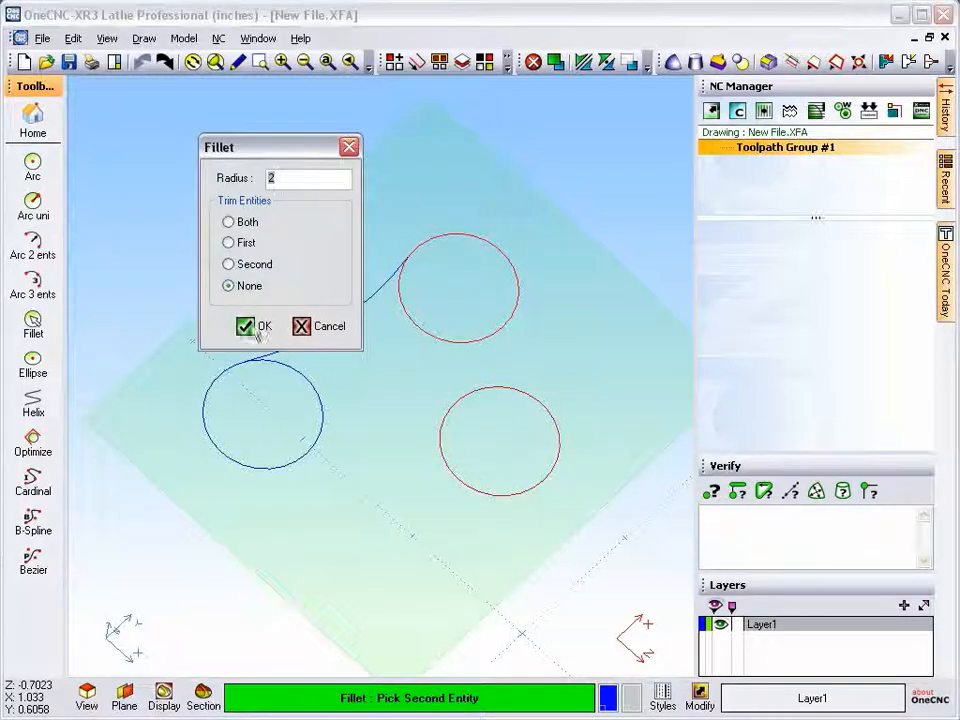
pyautogui.click(258, 326)
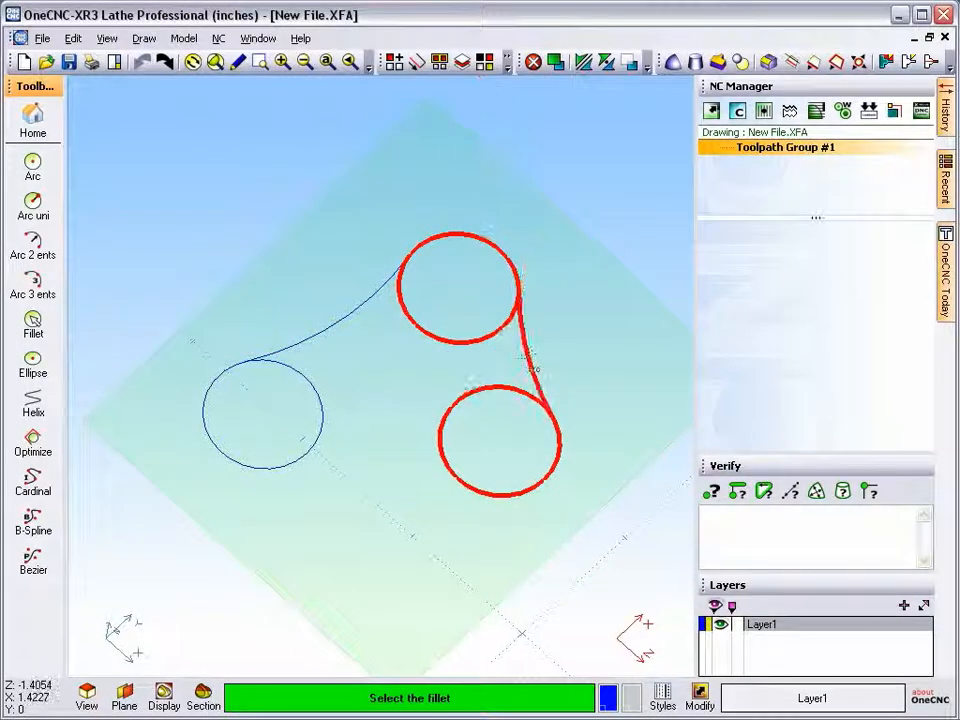